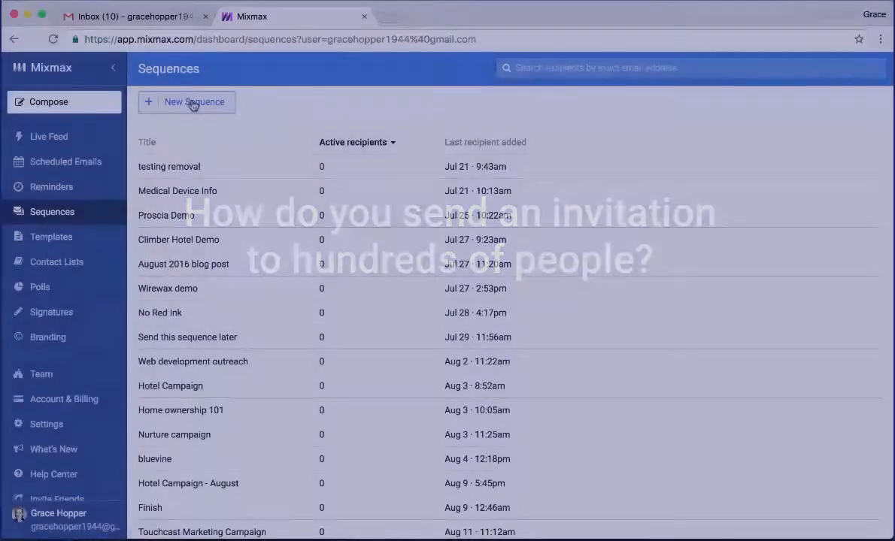
Start a new sequence titled 'Party Invitation' with Stage 1 subject 'Party Invite'
{"action": "left_click", "coordinate": [193, 101]}
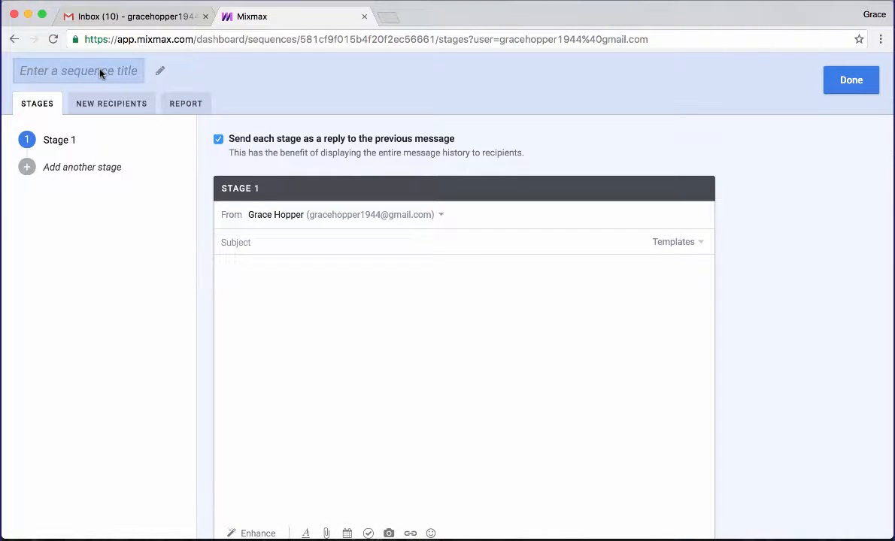
{"action": "type", "text": "Party Invi"}
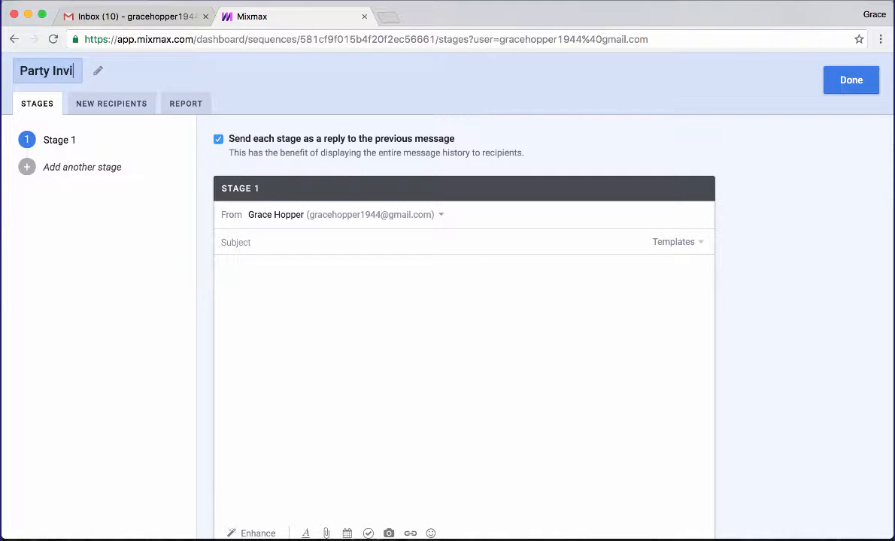
{"action": "type", "text": "tation"}
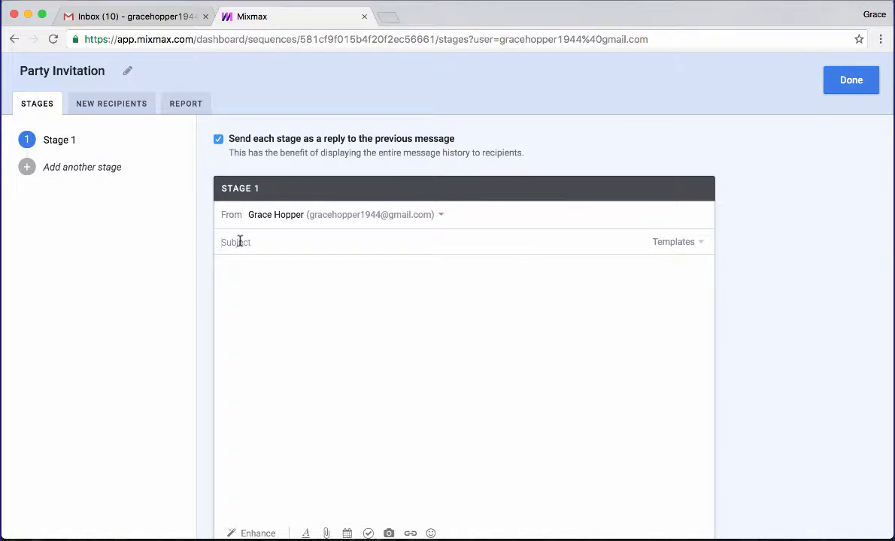
{"action": "type", "text": "Part"}
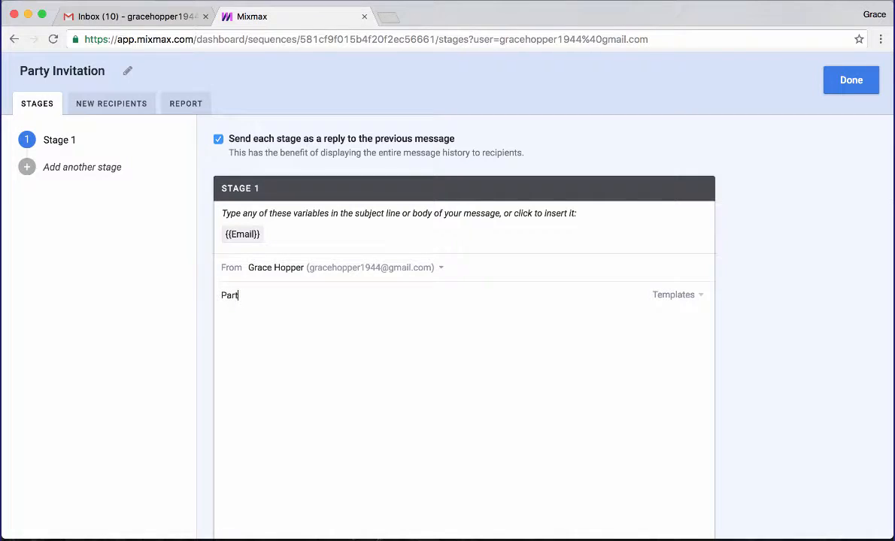
{"action": "type", "text": "y Invite"}
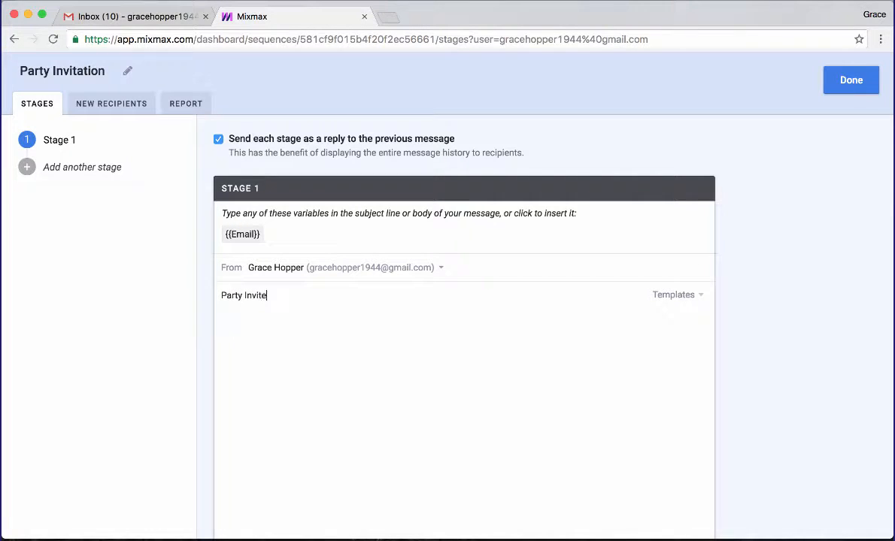
{"action": "mouse_move", "coordinate": [111, 103]}
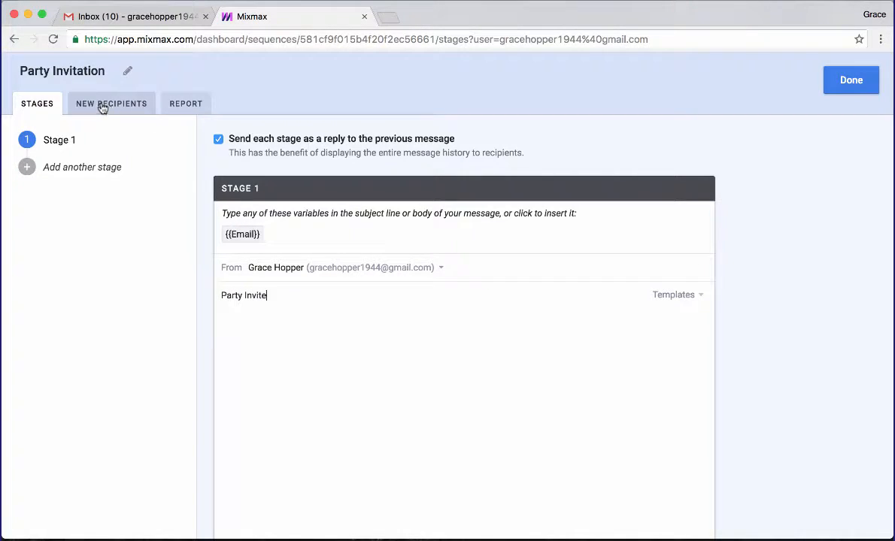
Import 'guest list.csv' as the sequence's recipients from the New Recipients tab
{"action": "left_click", "coordinate": [112, 103]}
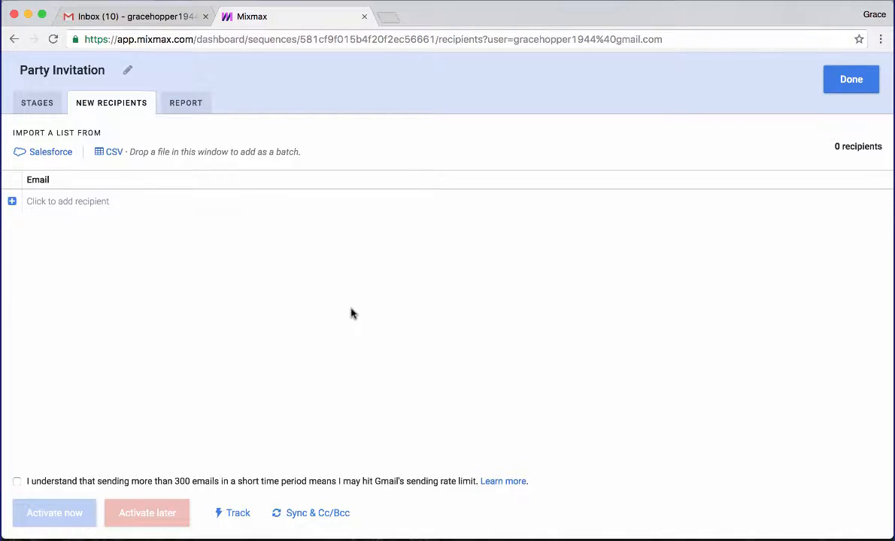
{"action": "left_click", "coordinate": [114, 152]}
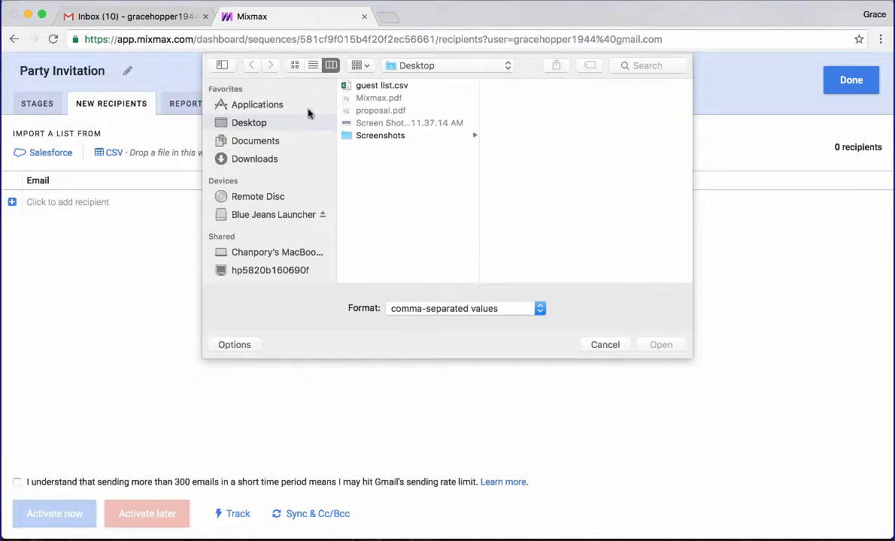
{"action": "left_click", "coordinate": [381, 85]}
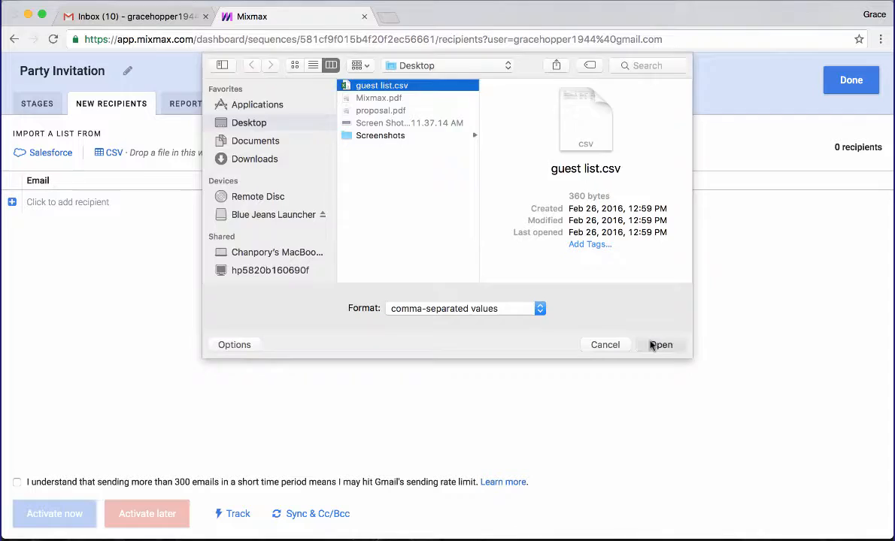
{"action": "left_click", "coordinate": [660, 345]}
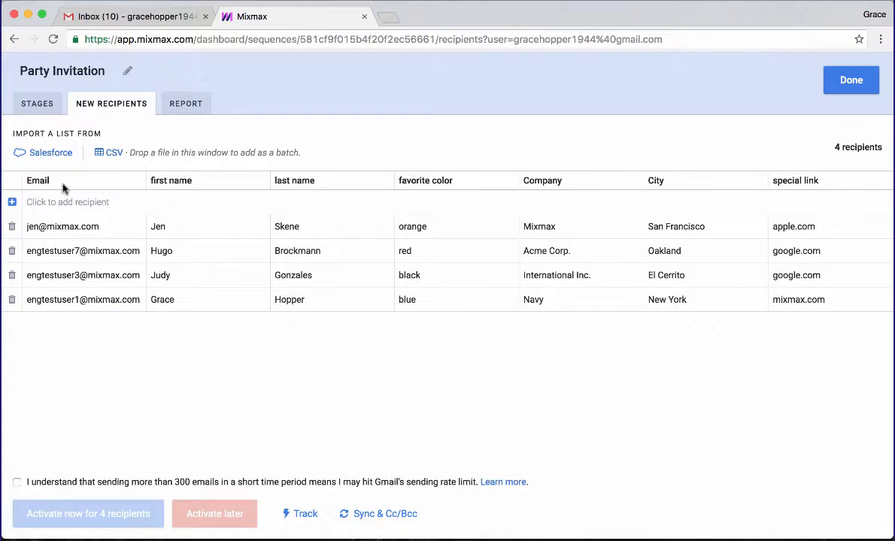
{"action": "mouse_move", "coordinate": [399, 357]}
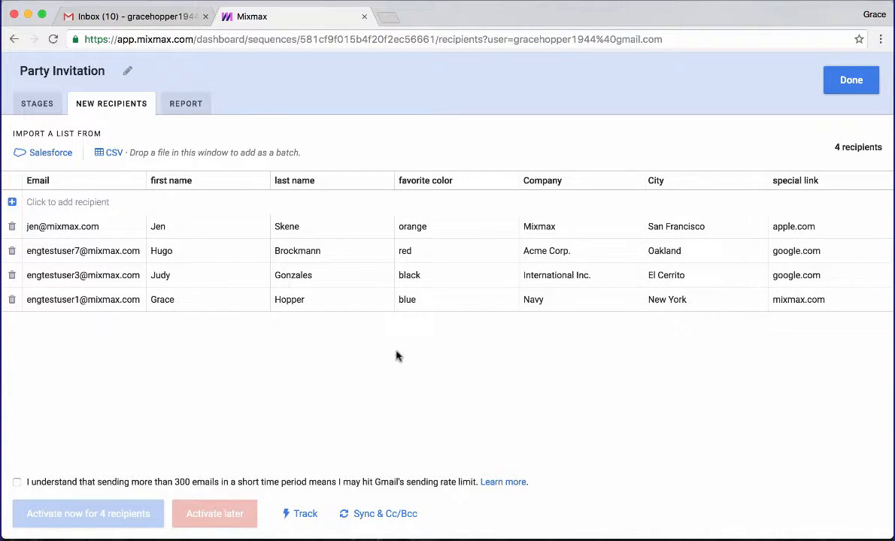
Write the Stage 1 body: 'Hi {{first name}}, You're invited to our launch party! Hope you can make it.'
{"action": "left_click", "coordinate": [37, 103]}
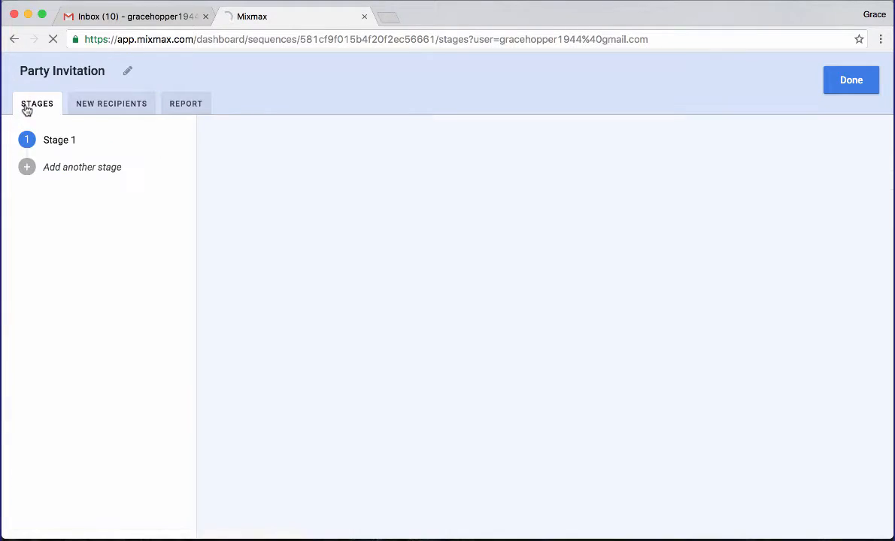
{"action": "left_click", "coordinate": [59, 140]}
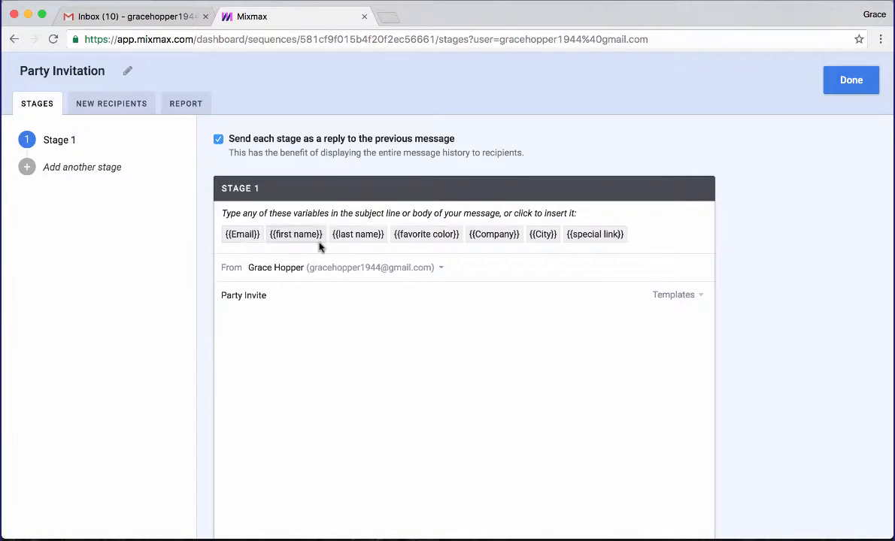
{"action": "mouse_move", "coordinate": [294, 234]}
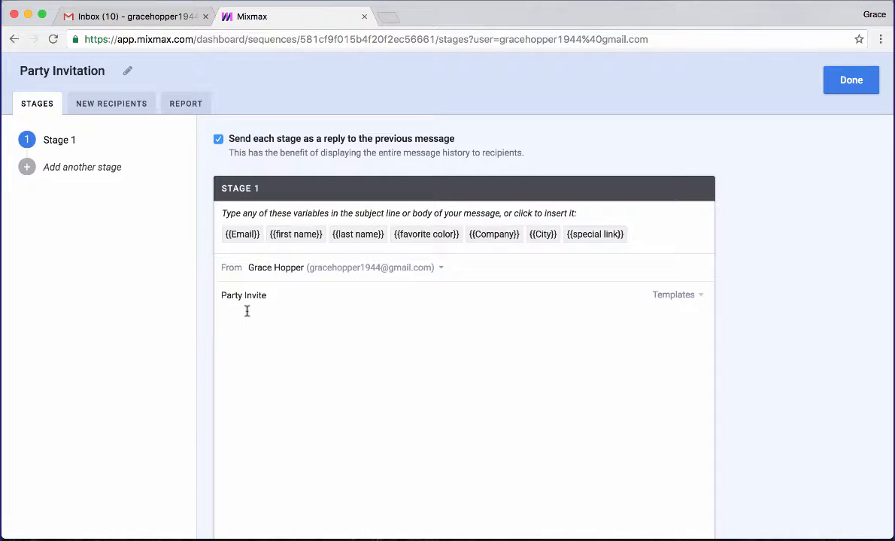
{"action": "left_click", "coordinate": [296, 234]}
{"action": "type", "text": "You're inv"}
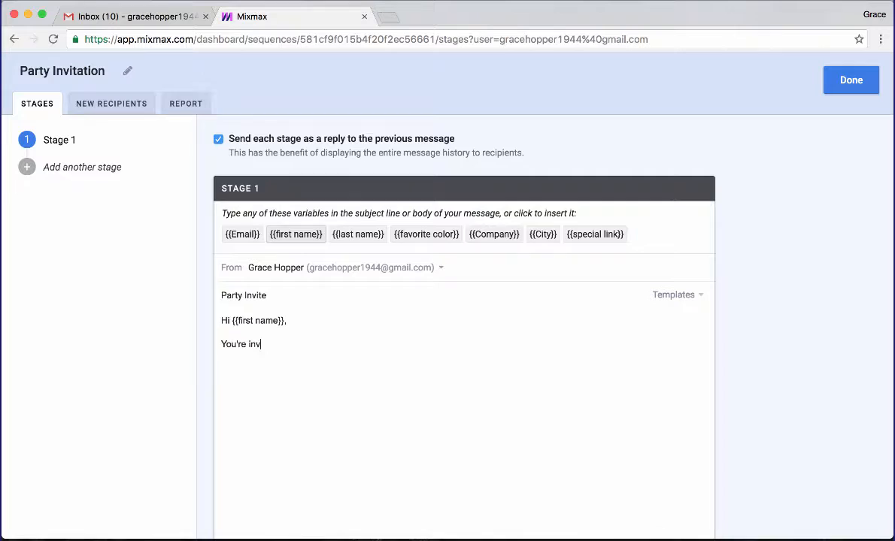
{"action": "type", "text": "ited to our"}
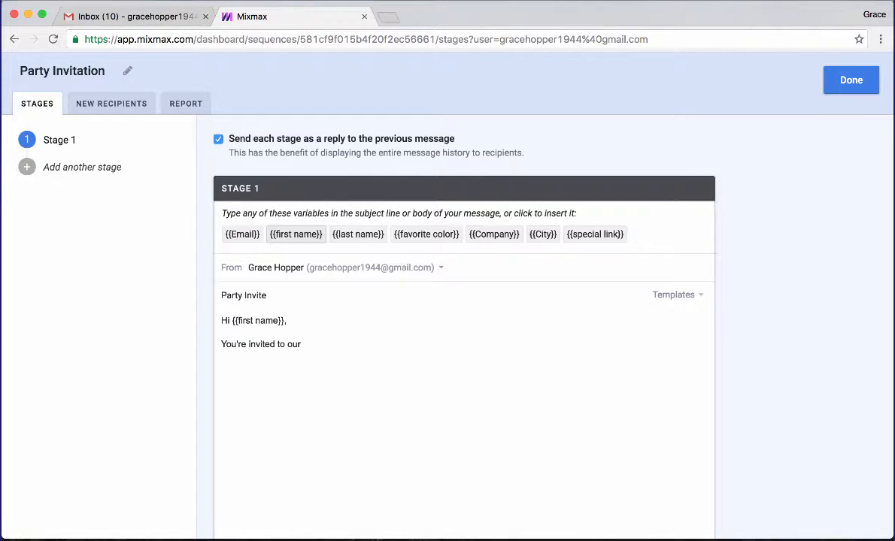
{"action": "type", "text": "launch pary"}
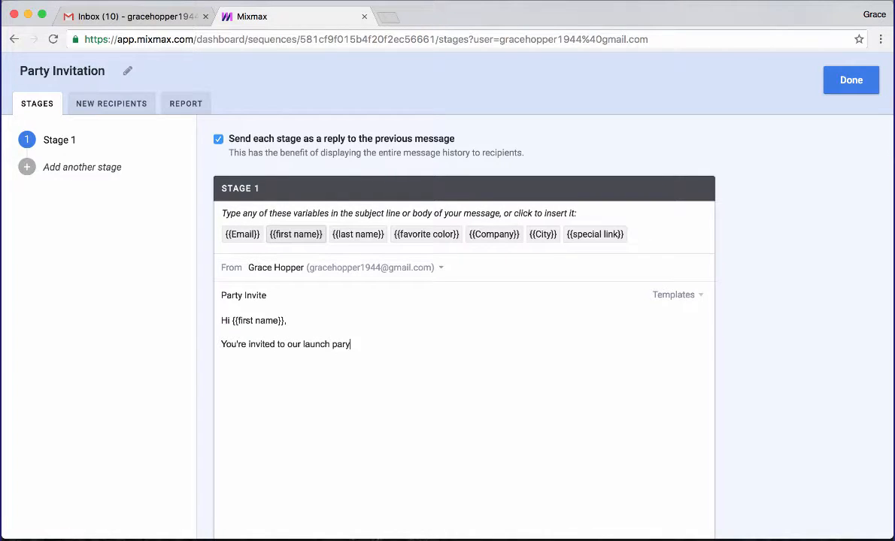
{"action": "type", "text": "! Hope you can make it."}
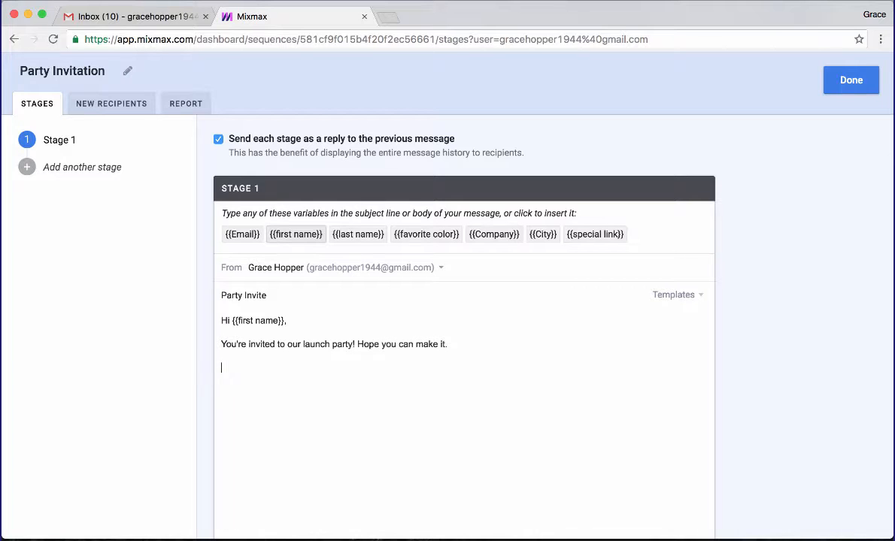
{"action": "scroll", "scroll_direction": "down", "scroll_amount": 3}
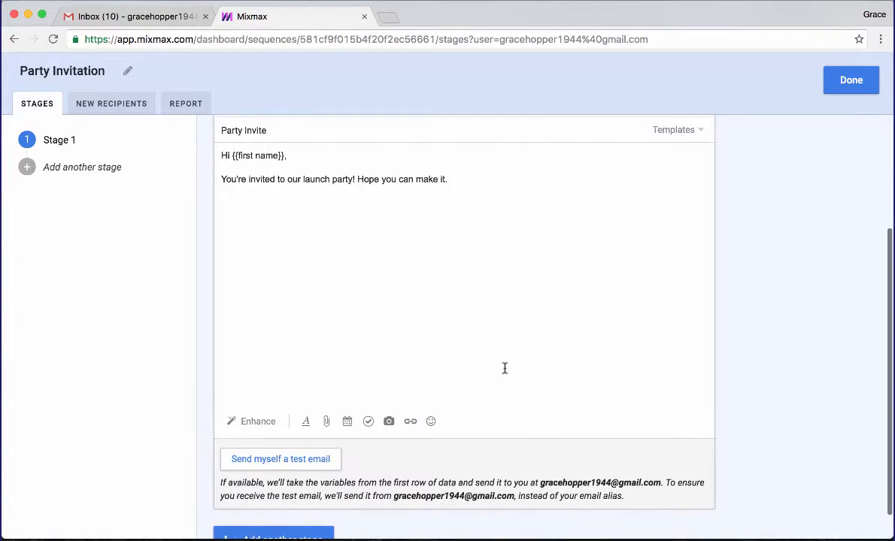
Create a calendar invite and select the Thursday Nov 10, 6–8 PM slot
{"action": "left_click", "coordinate": [346, 421]}
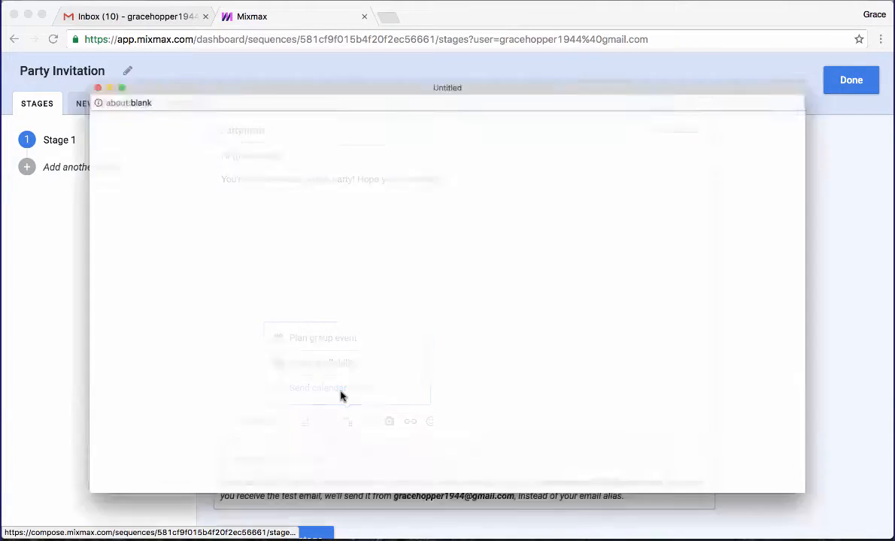
{"action": "left_click", "coordinate": [318, 388]}
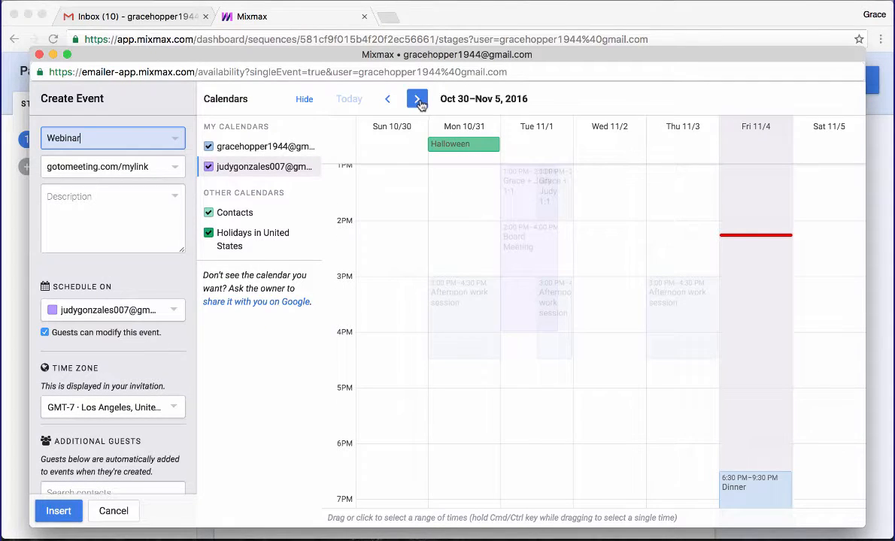
{"action": "left_click", "coordinate": [417, 99]}
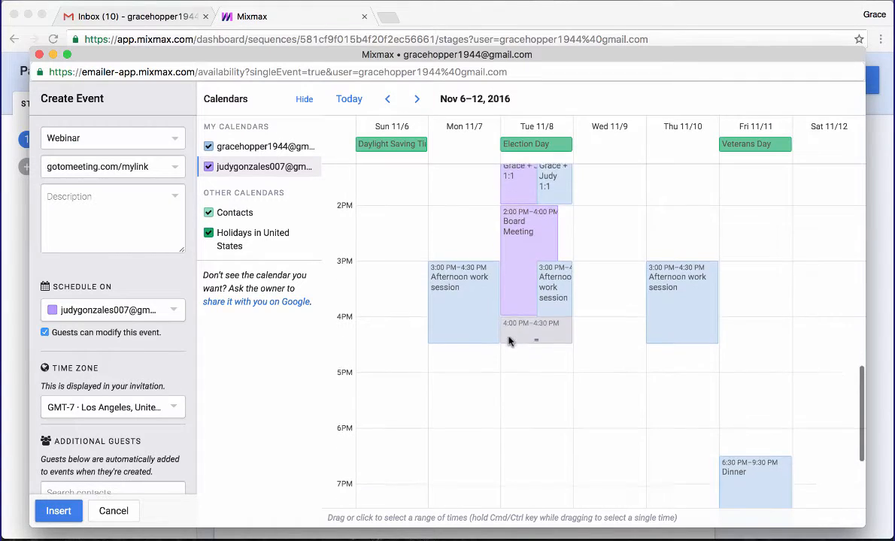
{"action": "scroll", "scroll_direction": "down", "scroll_amount": 3}
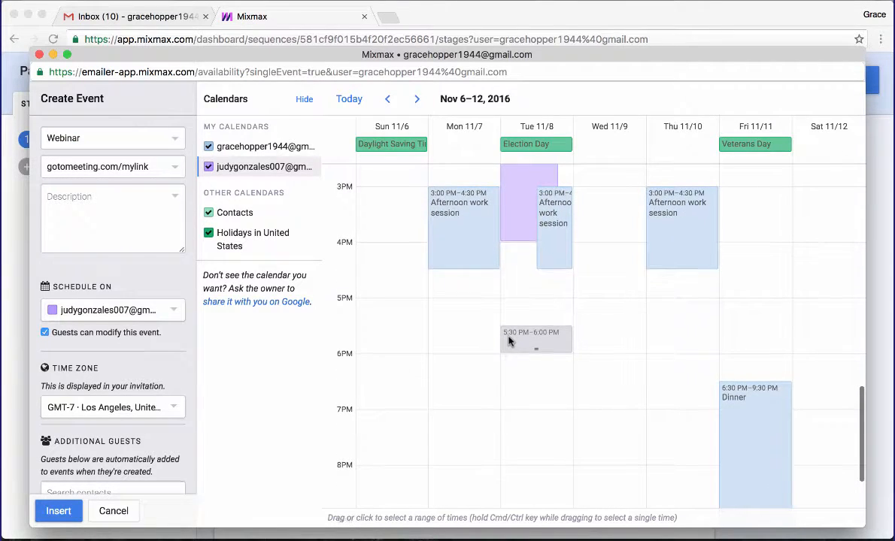
{"action": "scroll", "scroll_direction": "down", "scroll_amount": 3}
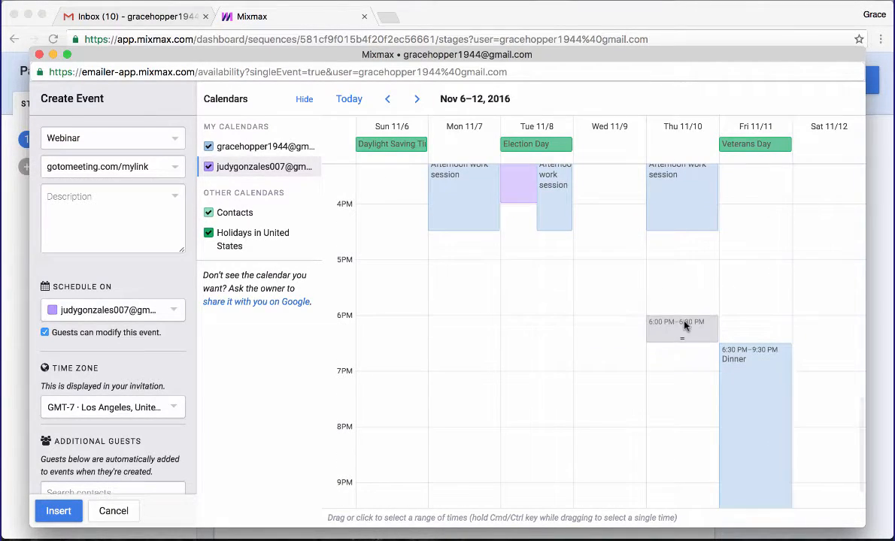
{"action": "left_click_drag", "start_coordinate": [682, 324], "coordinate": [682, 422]}
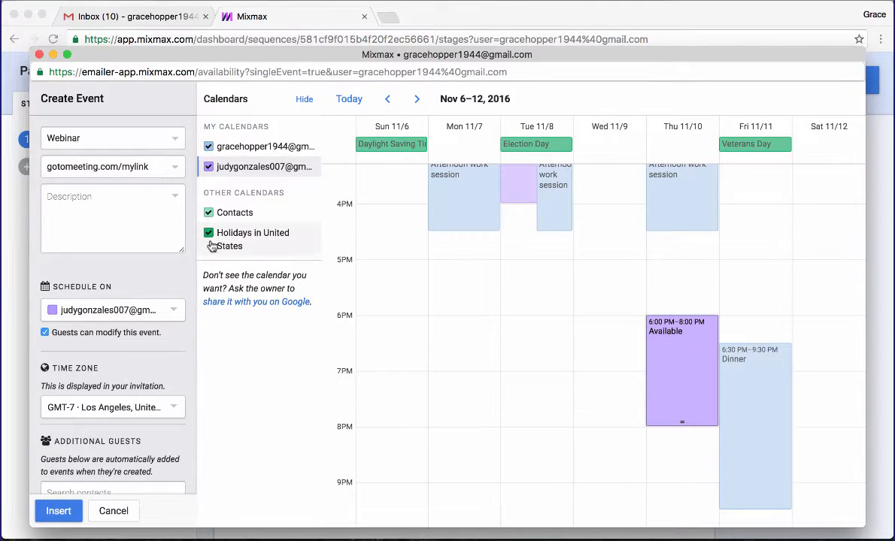
Title the event 'Launch Party' at 95 Federal Street, San Francisco, and insert it
{"action": "left_click", "coordinate": [112, 310]}
{"action": "type", "text": "Launch Party"}
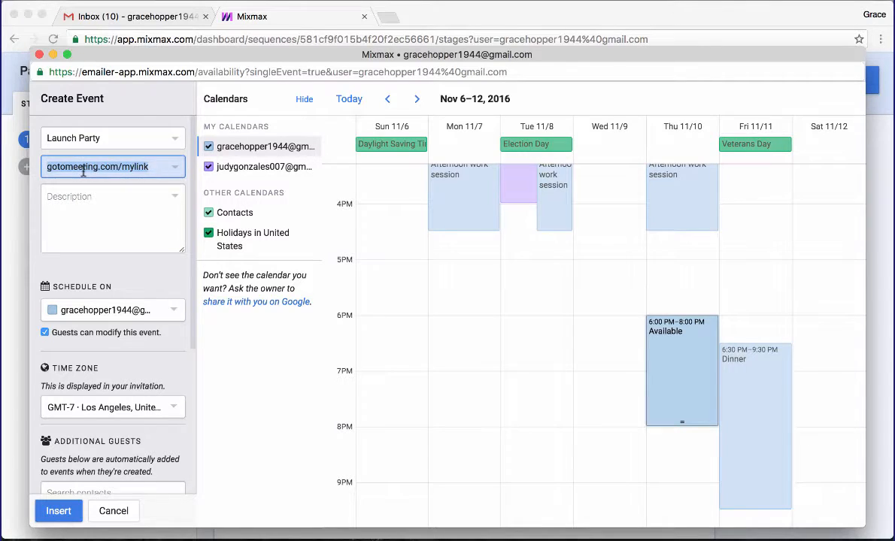
{"action": "type", "text": "95"}
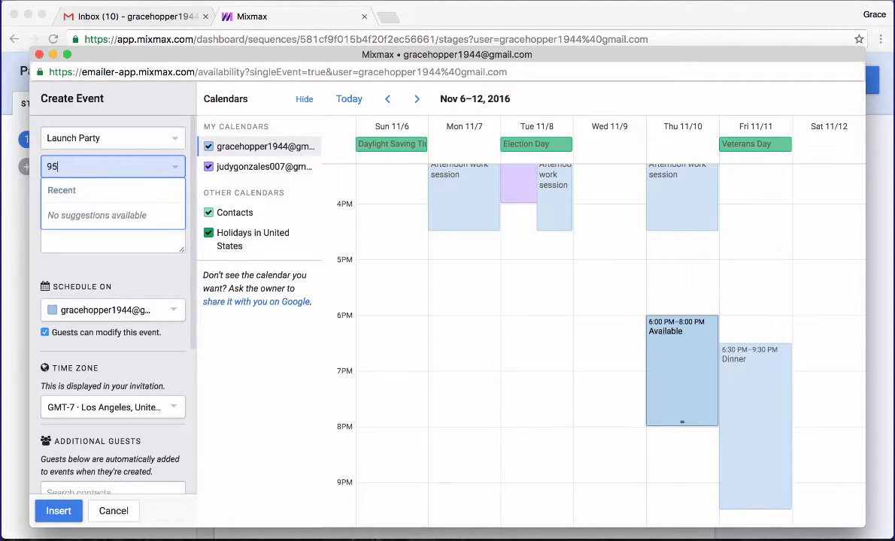
{"action": "type", "text": "Federal"}
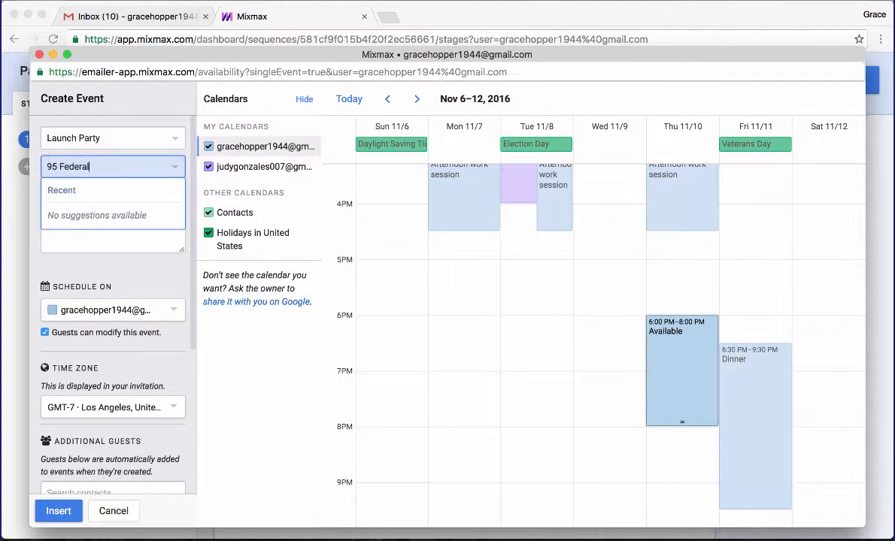
{"action": "type", "text": "Street, San Francisco"}
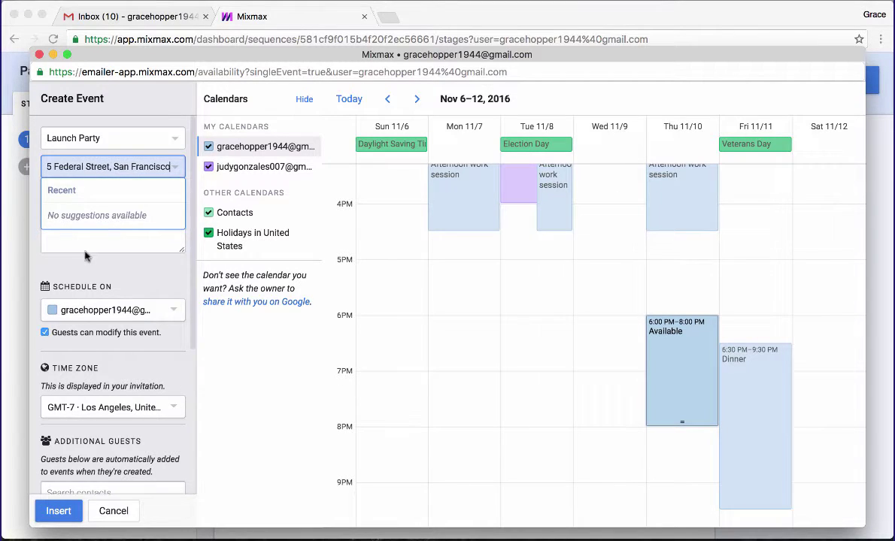
{"action": "left_click", "coordinate": [58, 510]}
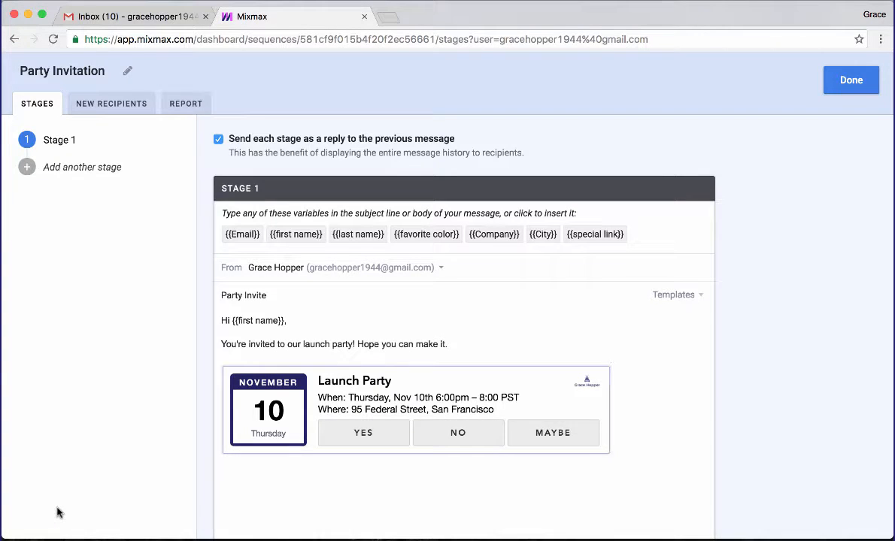
Acknowledge the Gmail rate limit and activate the sequence for 4 recipients
{"action": "scroll", "scroll_direction": "down", "scroll_amount": 3}
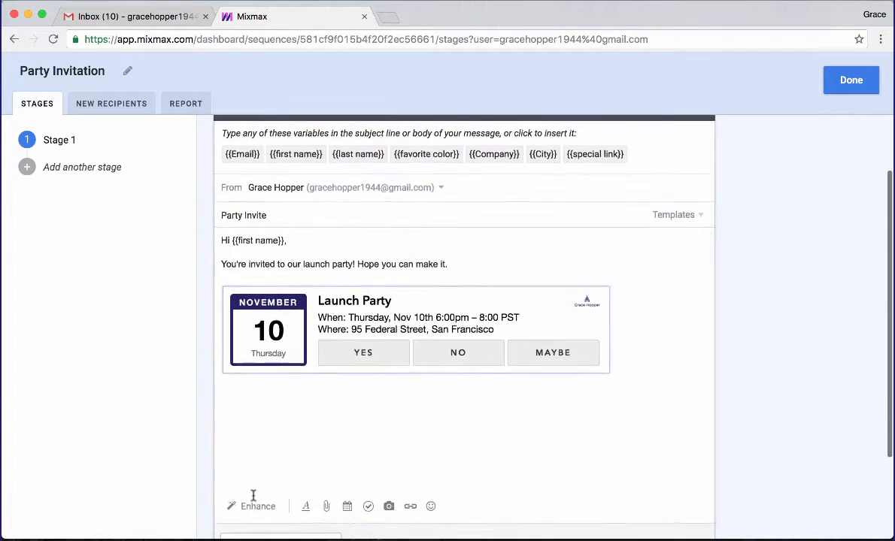
{"action": "scroll", "scroll_direction": "down", "scroll_amount": 3}
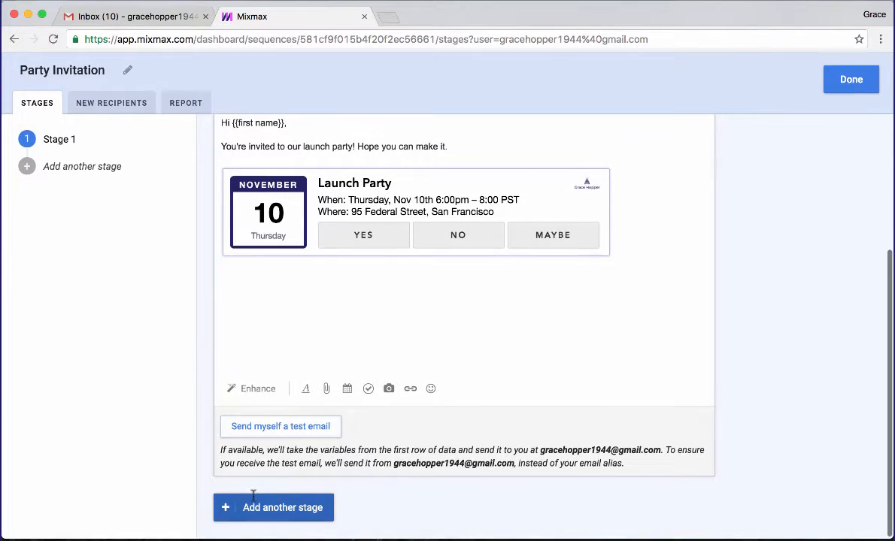
{"action": "left_click", "coordinate": [111, 103]}
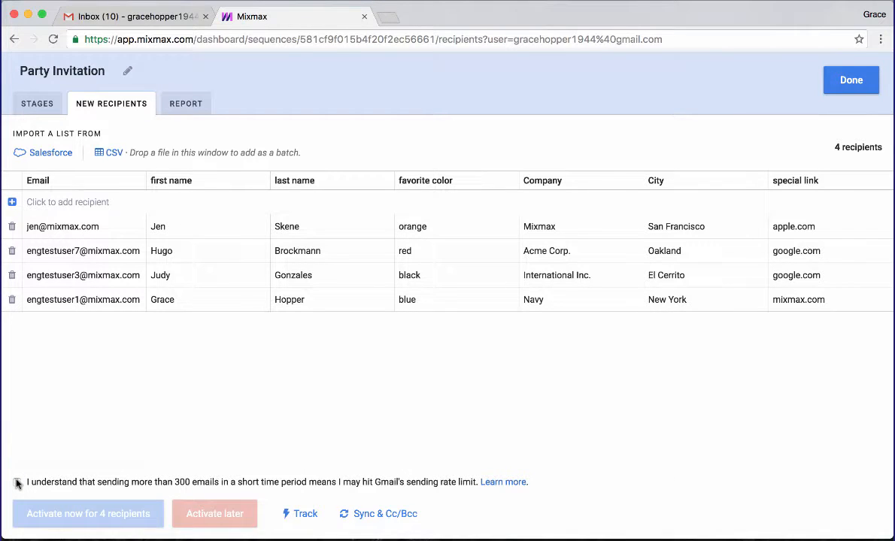
{"action": "left_click", "coordinate": [17, 482]}
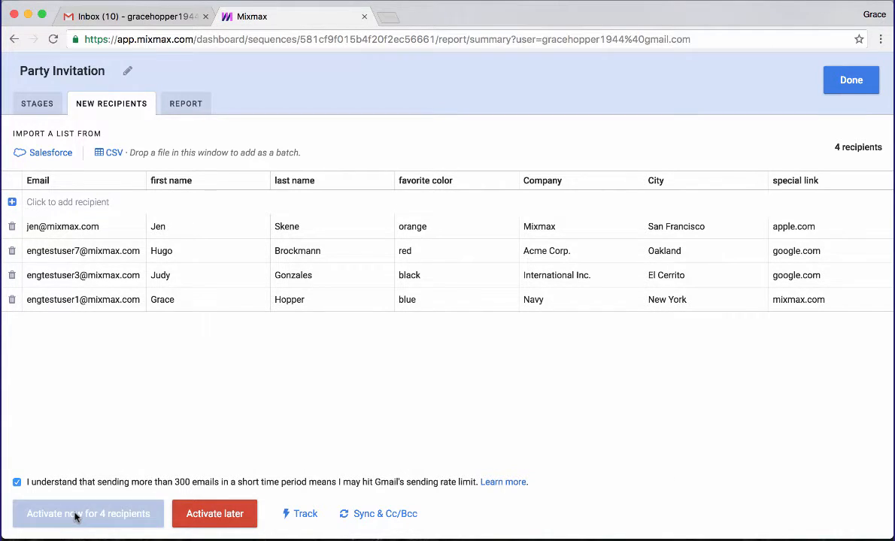
{"action": "left_click", "coordinate": [88, 513]}
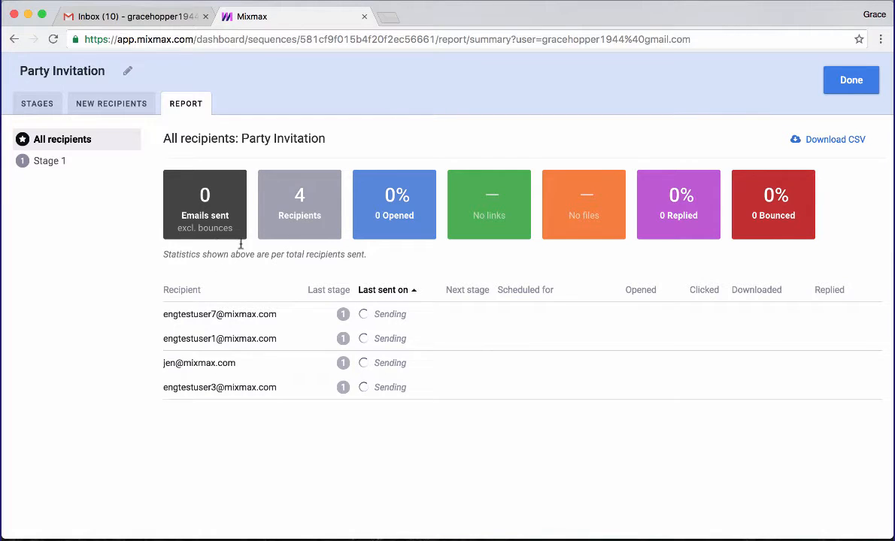
{"action": "mouse_move", "coordinate": [383, 280]}
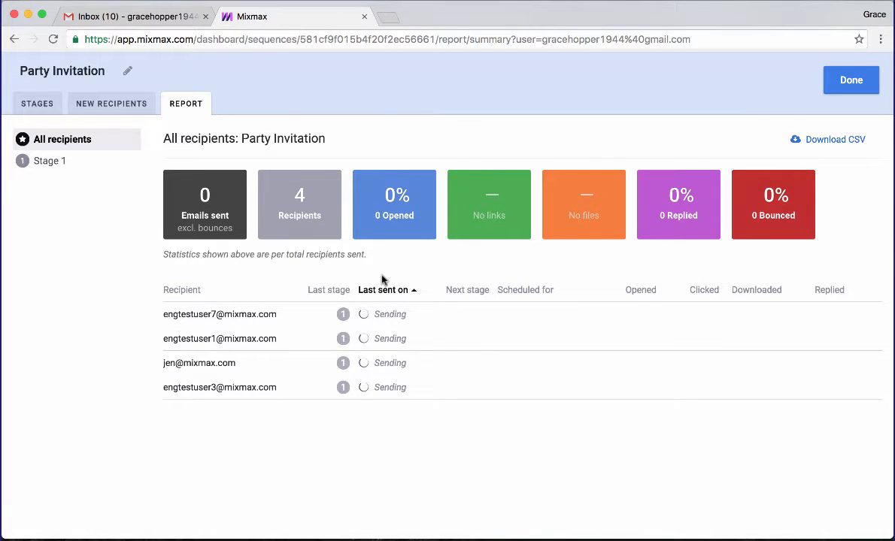
{"action": "mouse_move", "coordinate": [406, 275]}
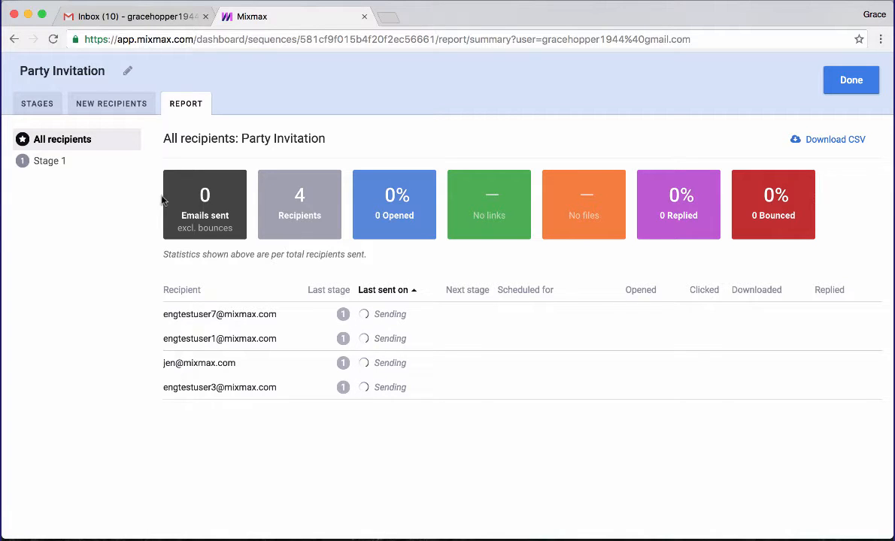
{"action": "mouse_move", "coordinate": [831, 329]}
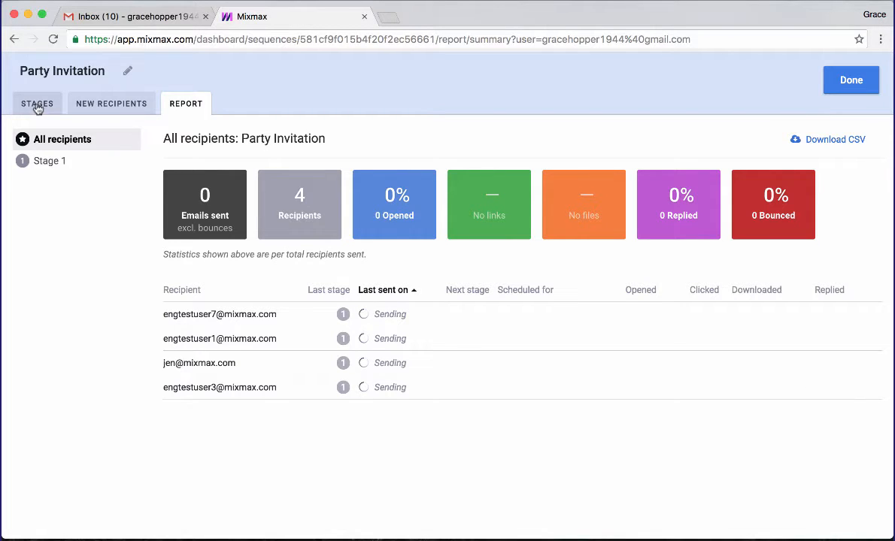
Return to the Stages tab to view Stage 1 with the Launch Party invite
{"action": "left_click", "coordinate": [37, 103]}
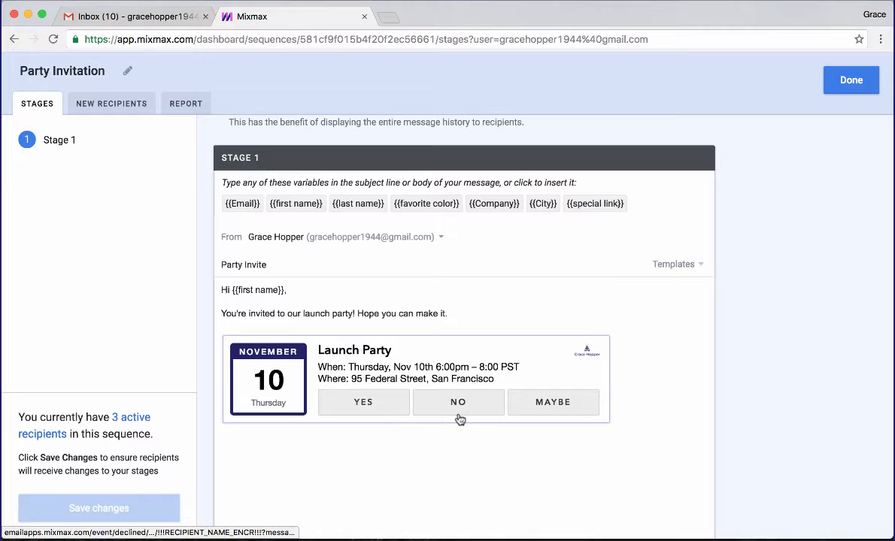
{"action": "mouse_move", "coordinate": [413, 482]}
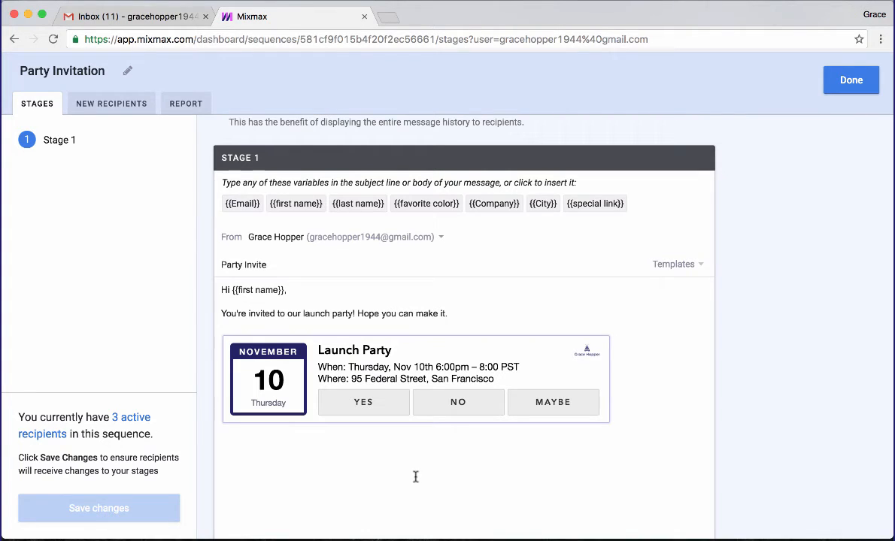
{"action": "mouse_move", "coordinate": [842, 125]}
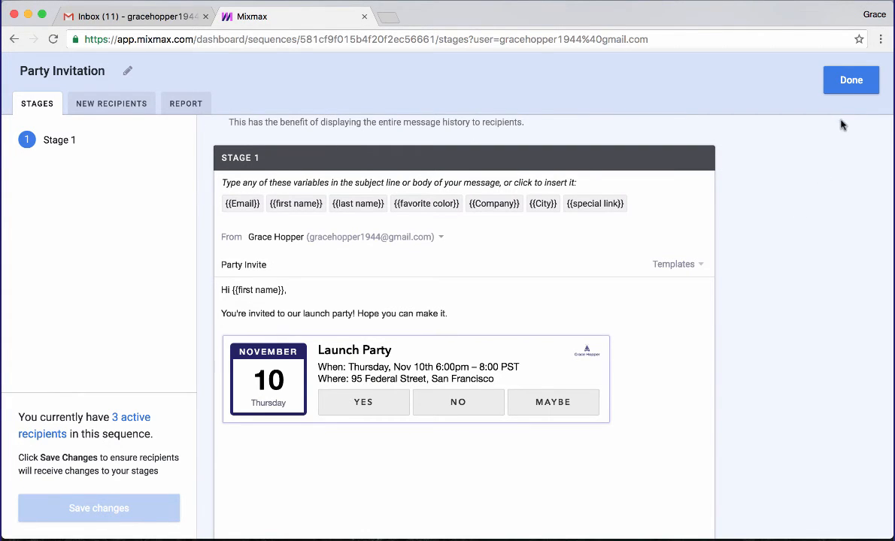